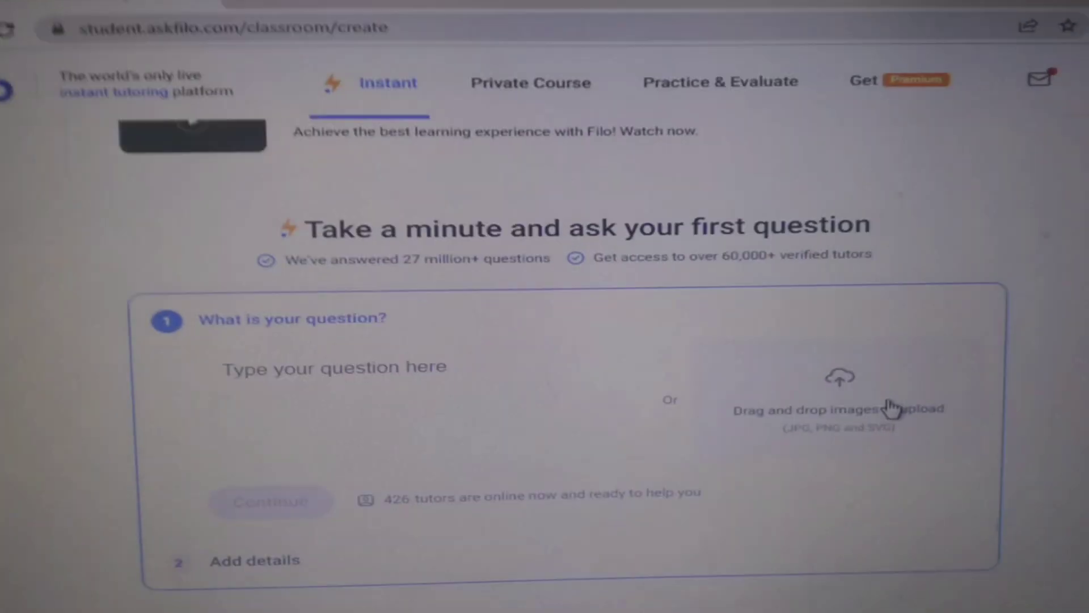
{"action": "scroll", "scroll_direction": "down", "scroll_amount": 3}
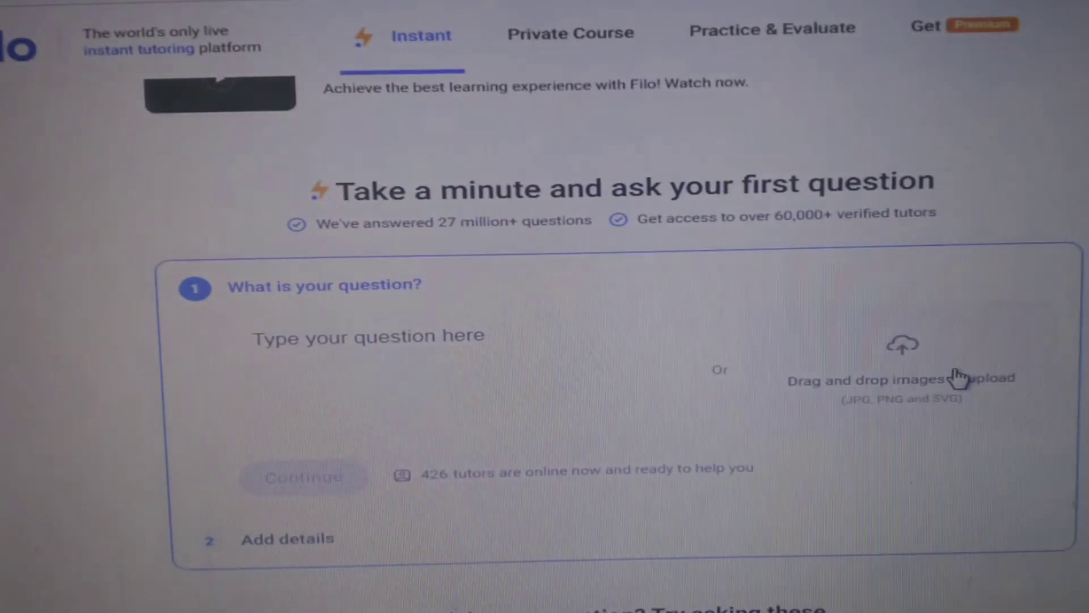
{"action": "scroll", "scroll_direction": "down", "scroll_amount": 3}
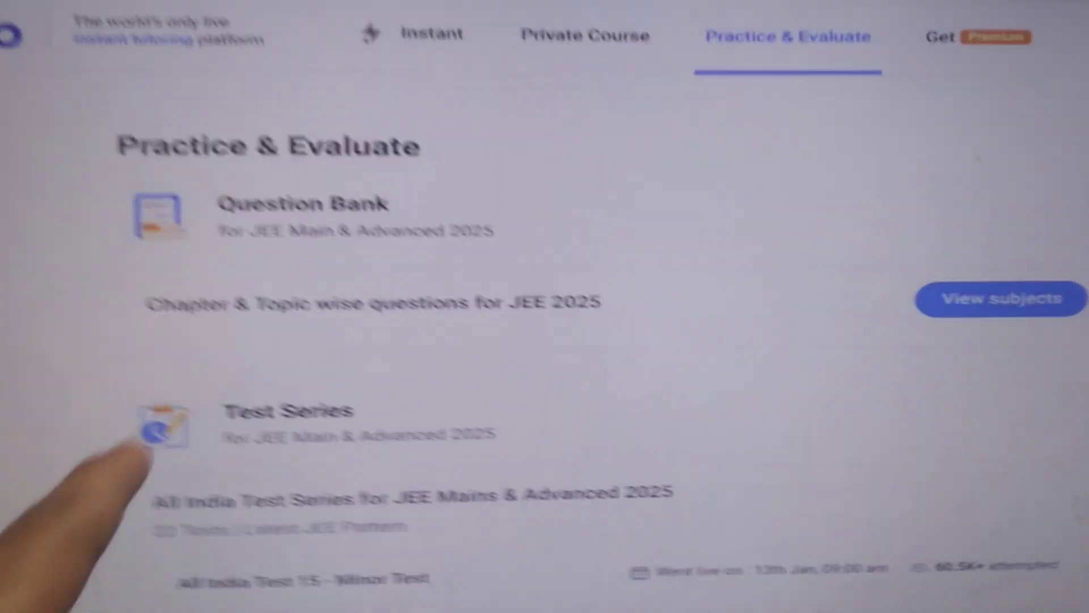
{"action": "scroll", "scroll_direction": "down", "scroll_amount": 3}
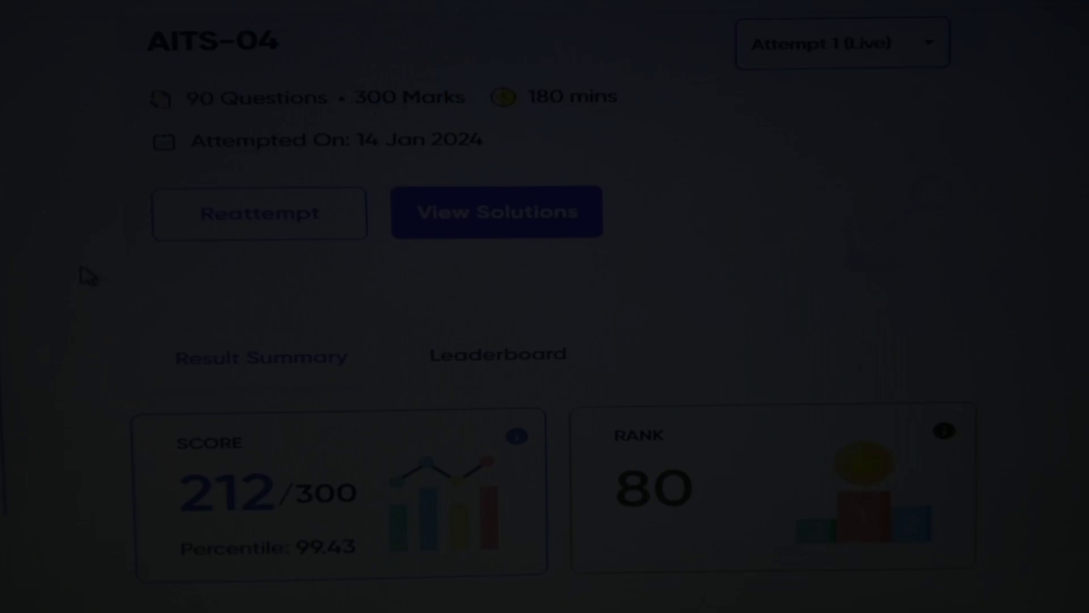
{"action": "scroll", "scroll_direction": "down", "scroll_amount": 3}
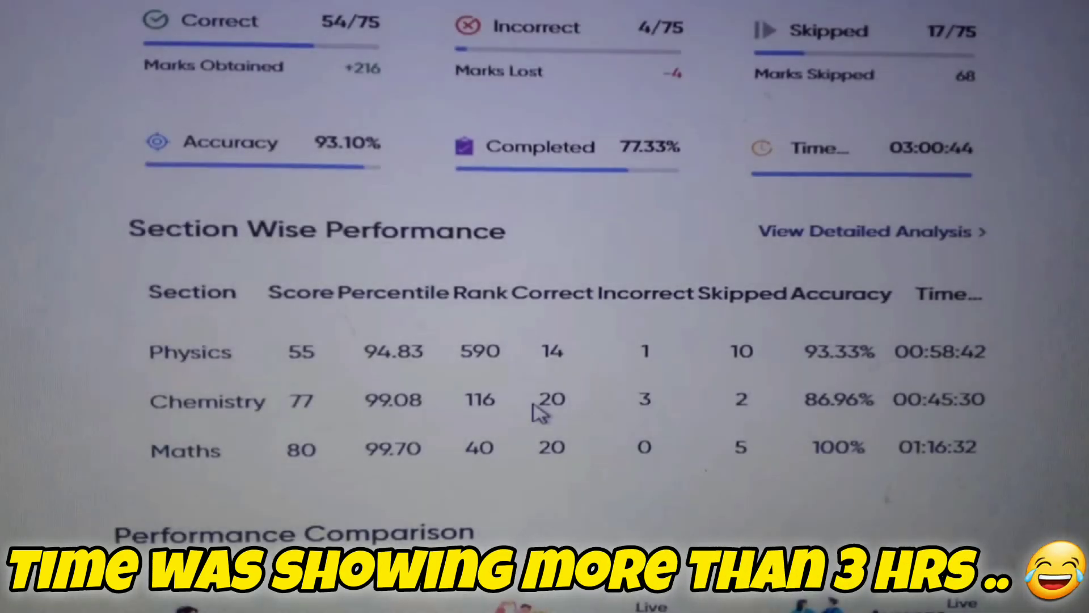